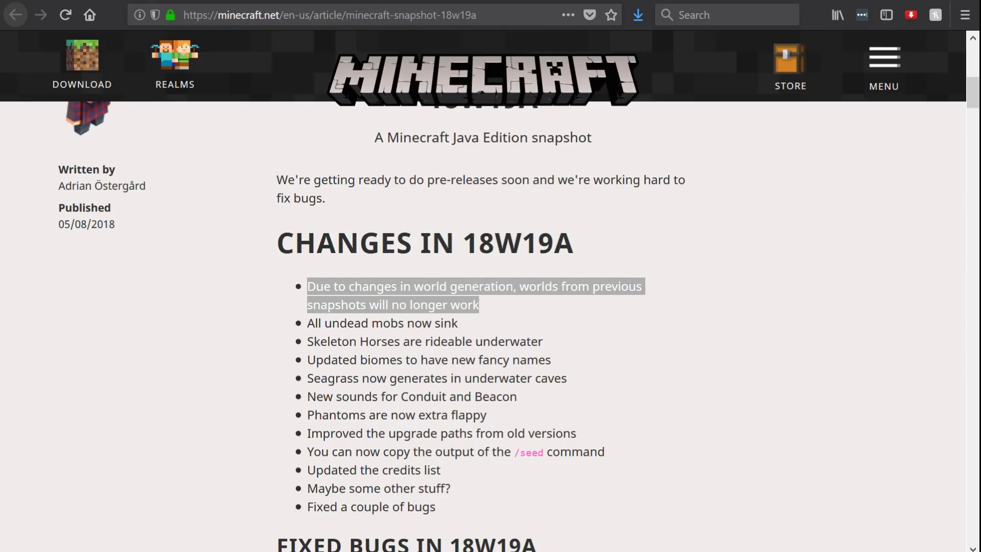
mouse_move(672, 336)
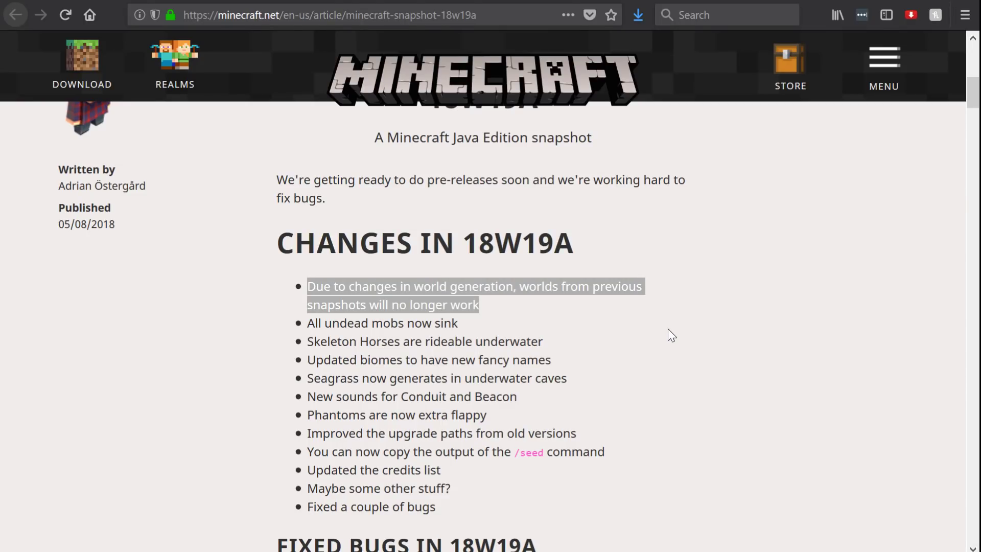
mouse_move(634, 336)
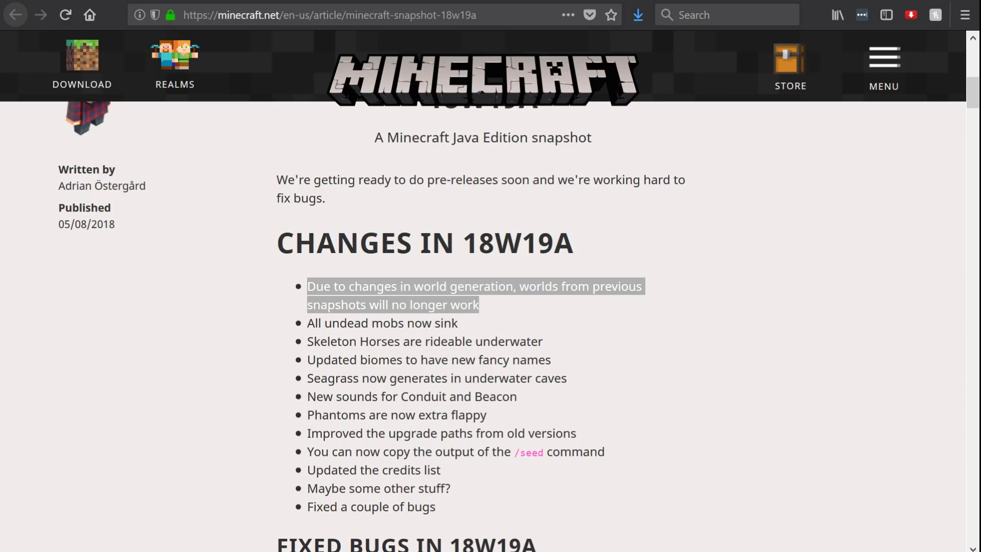
mouse_move(498, 304)
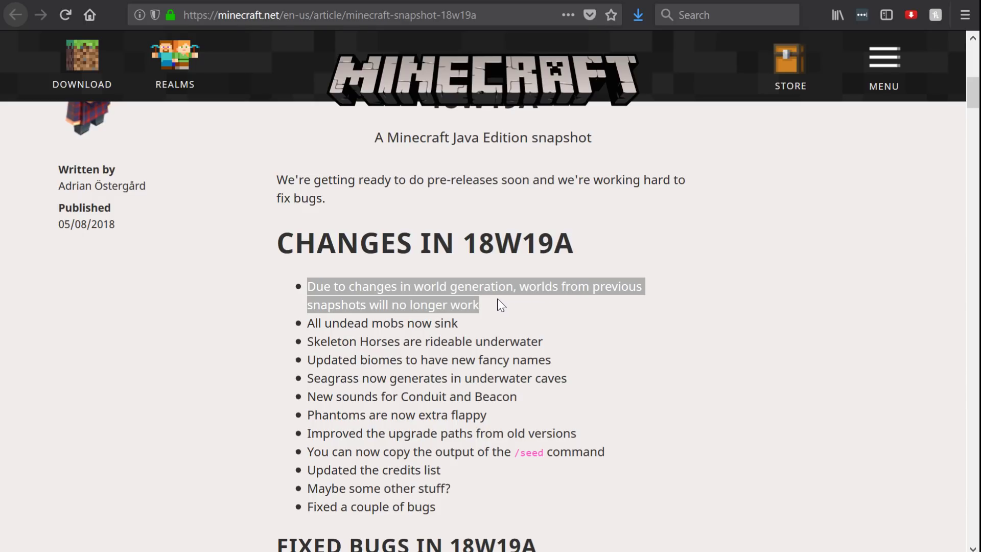
mouse_move(494, 326)
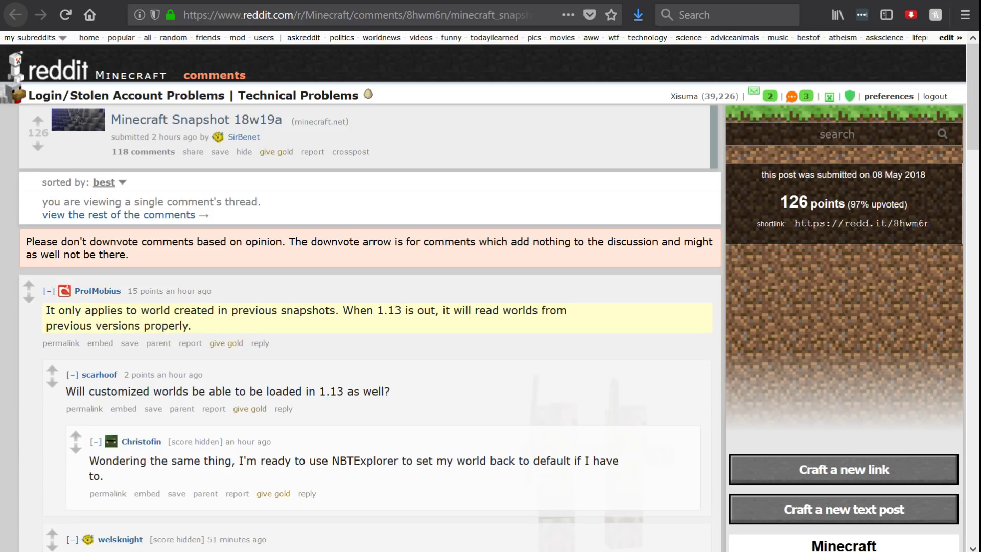
mouse_move(425, 324)
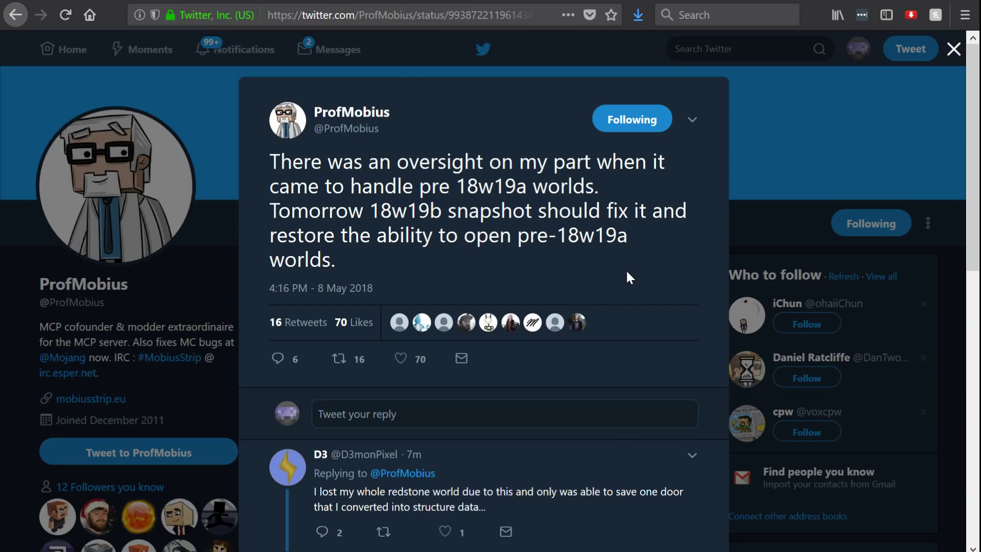
mouse_move(316, 174)
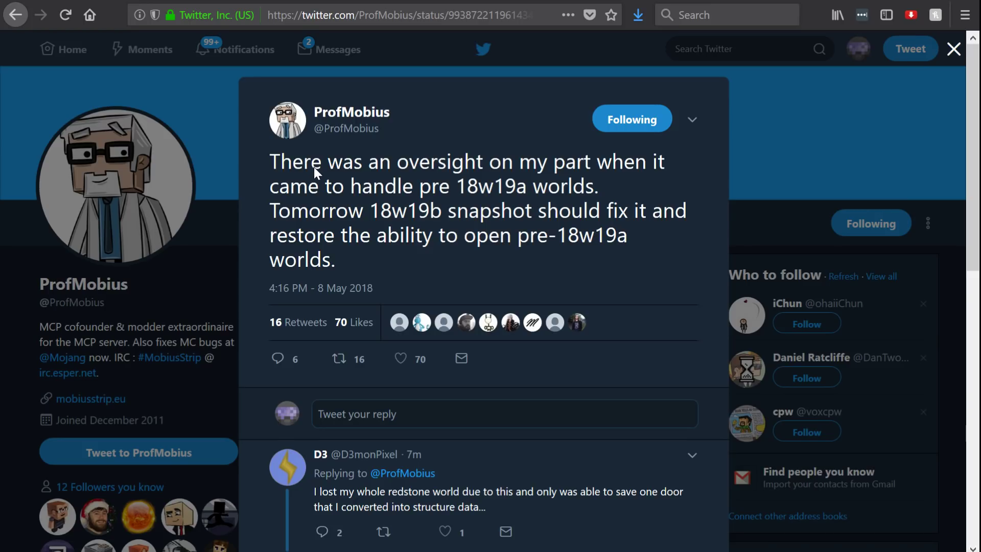
mouse_move(551, 182)
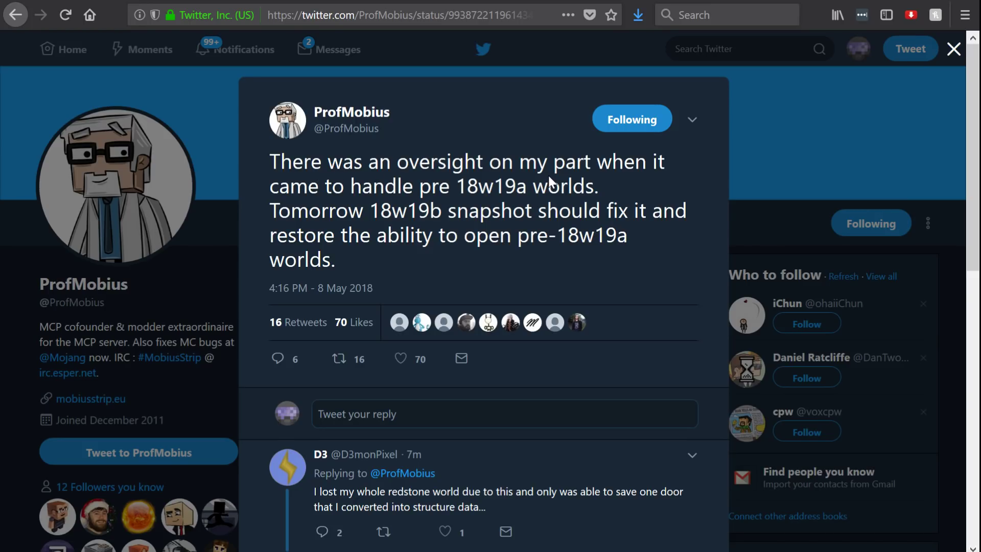
mouse_move(485, 197)
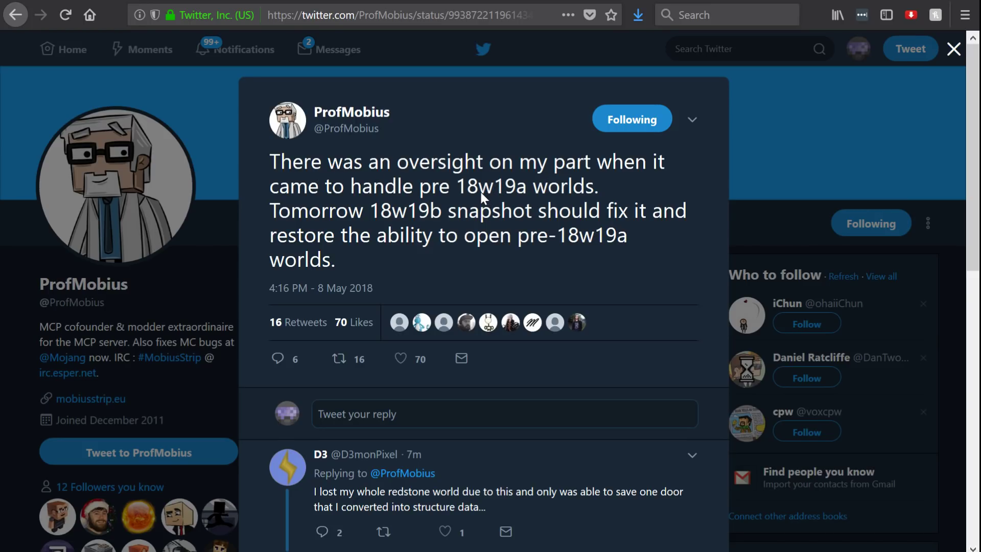
mouse_move(538, 200)
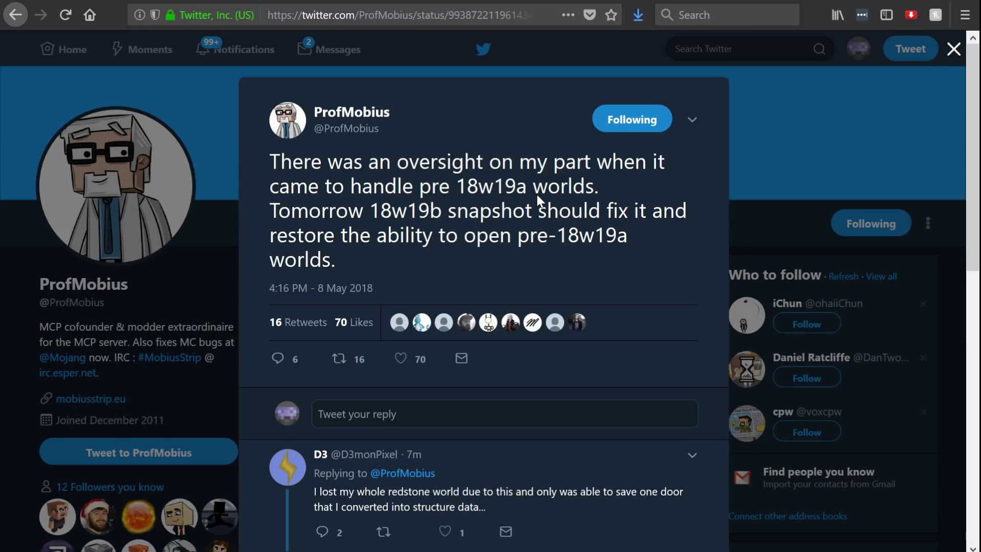
mouse_move(442, 225)
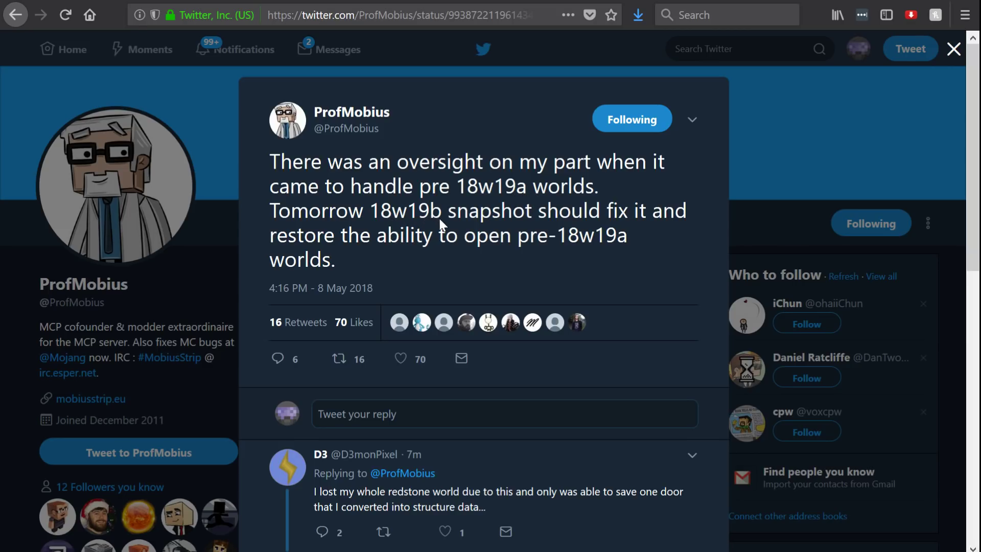
mouse_move(469, 246)
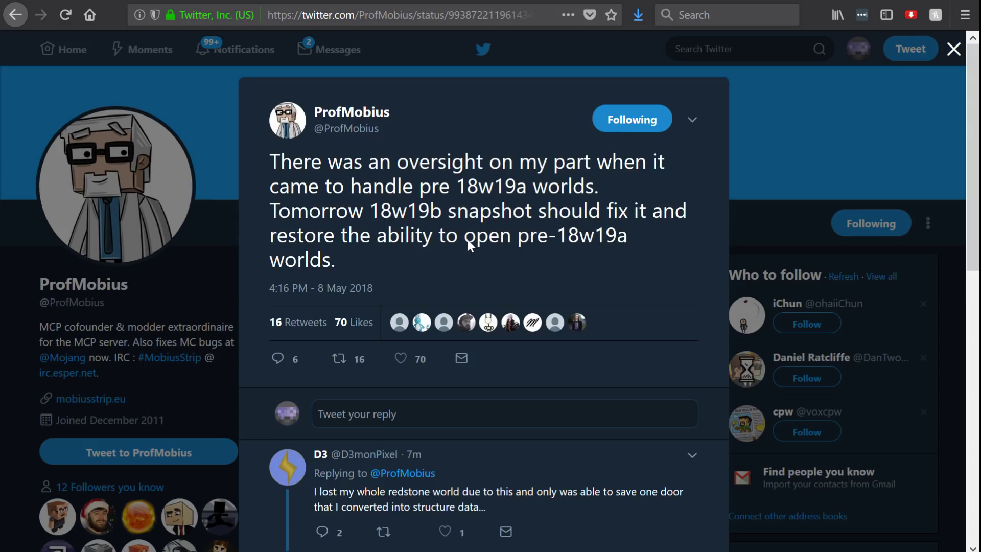
mouse_move(580, 250)
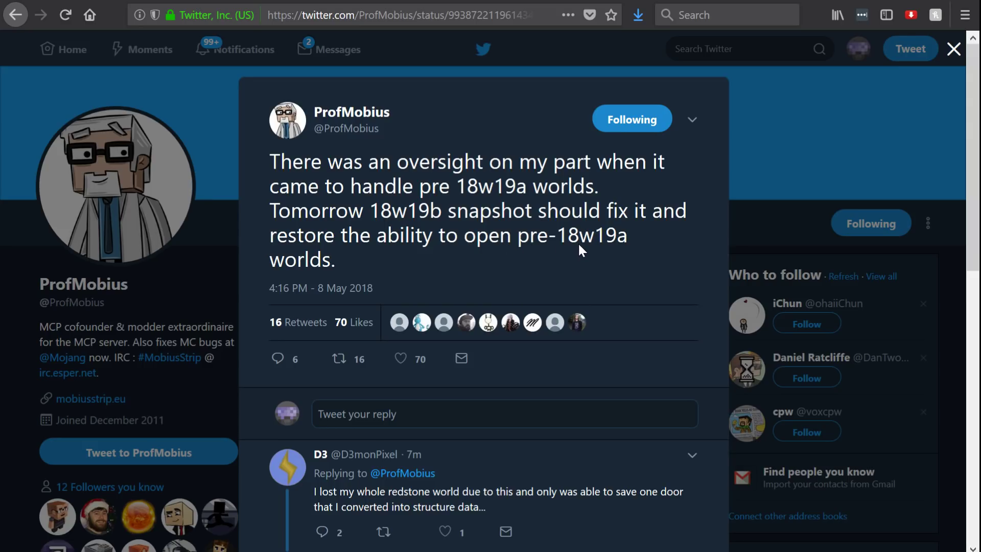
mouse_move(630, 269)
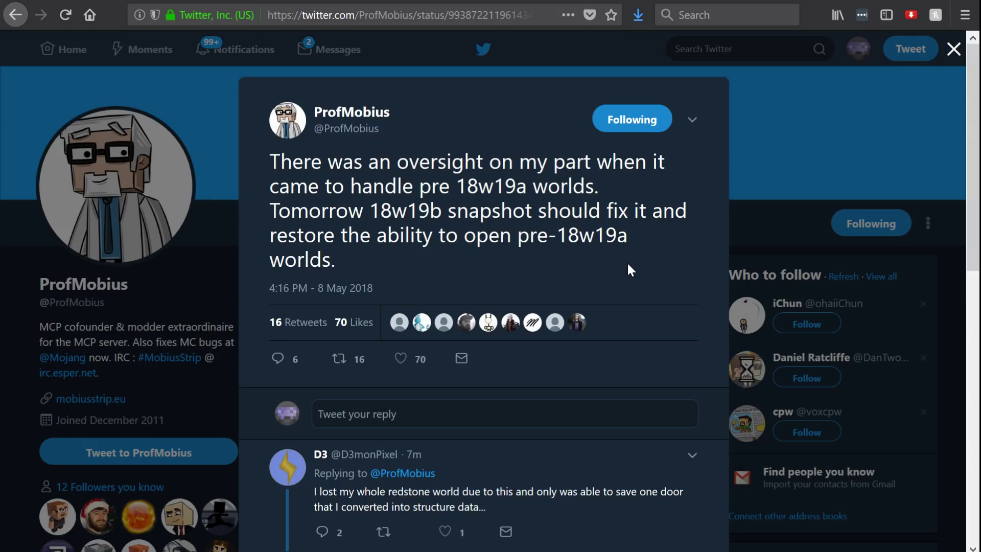